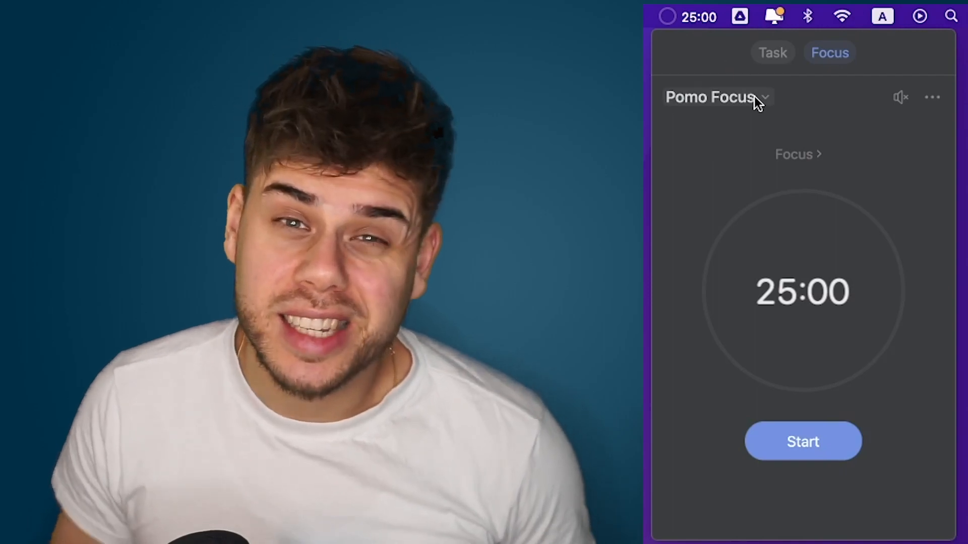
Start the 25-minute Pomo session and bring up the Focus Settings with 25/5/15 durations
left_click(802, 442)
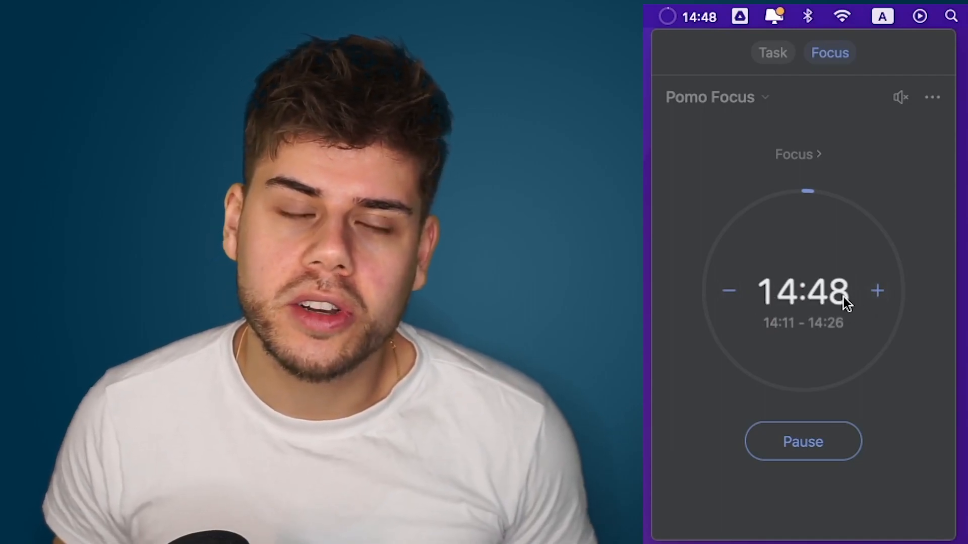
left_click(932, 97)
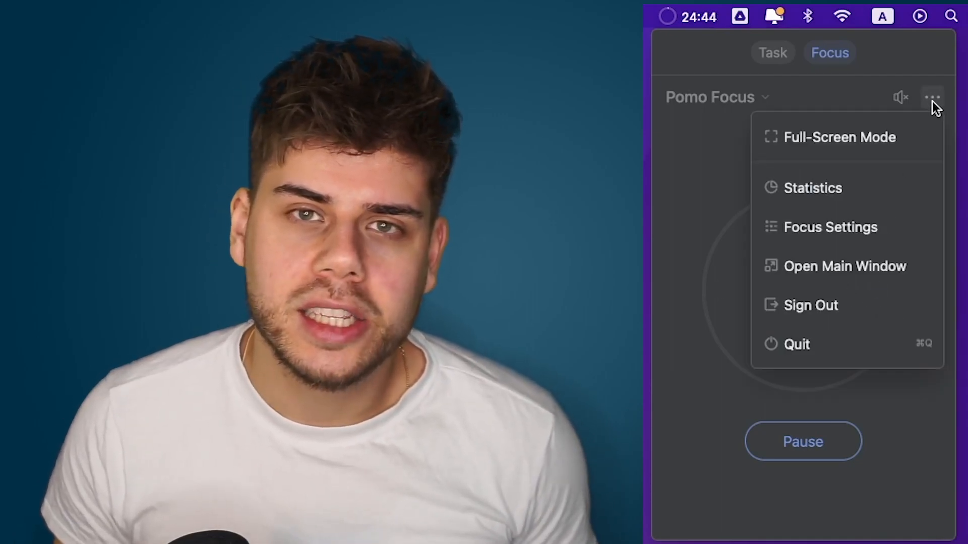
left_click(900, 96)
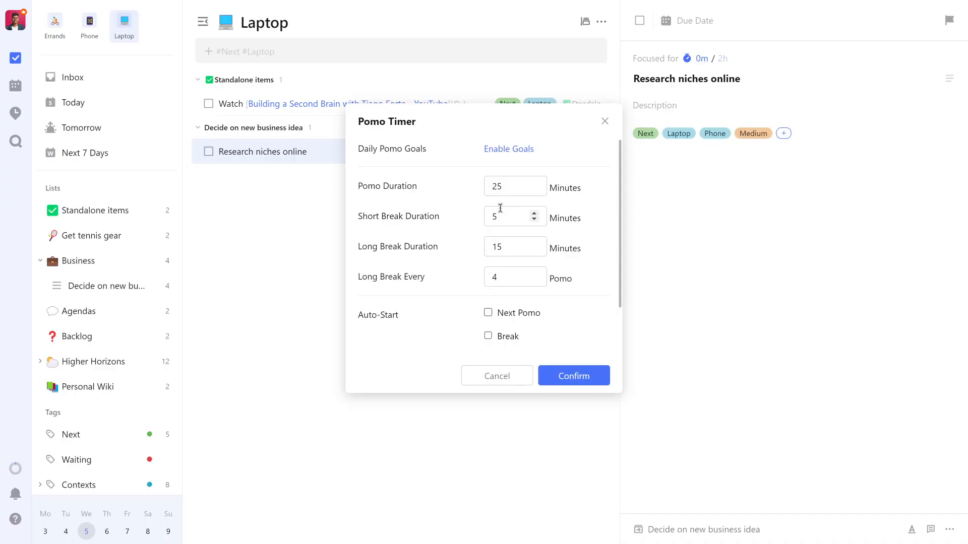
mouse_move(570, 175)
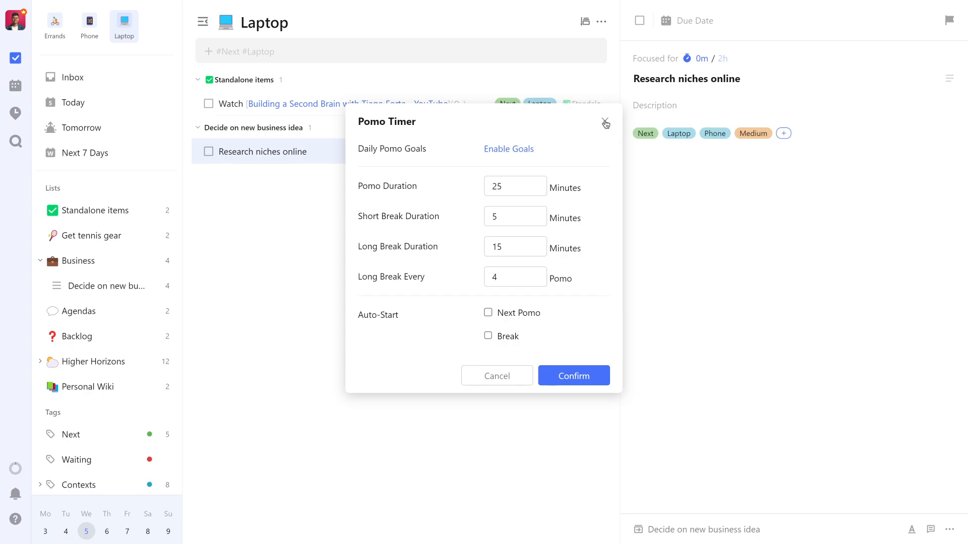
mouse_move(602, 136)
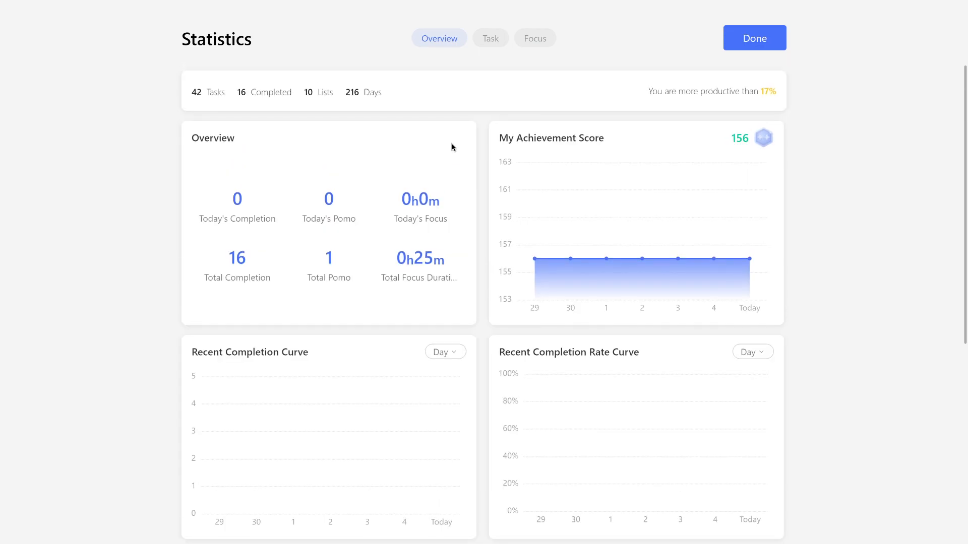
Scroll the Statistics charts down to Weekly Habit Status, then close with Done
scroll("down", 3)
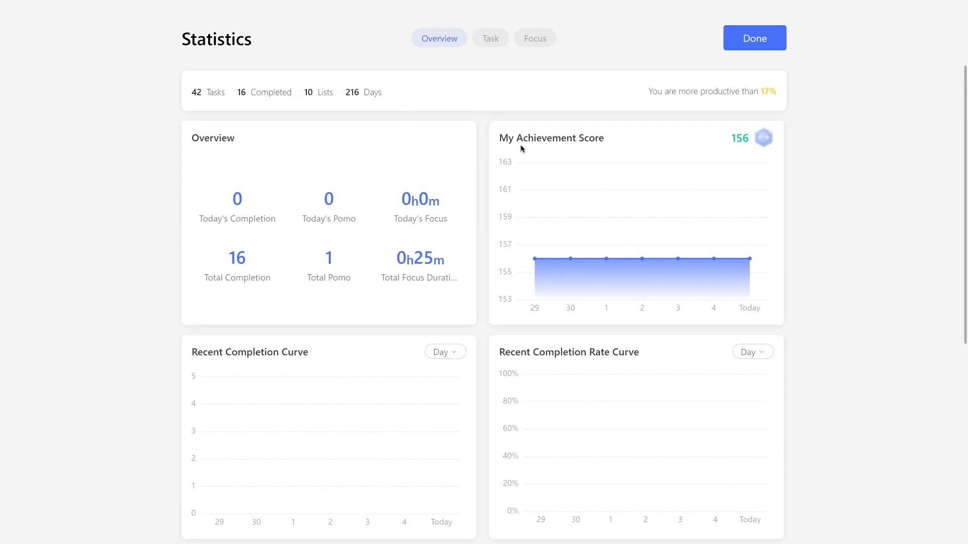
scroll("down", 3)
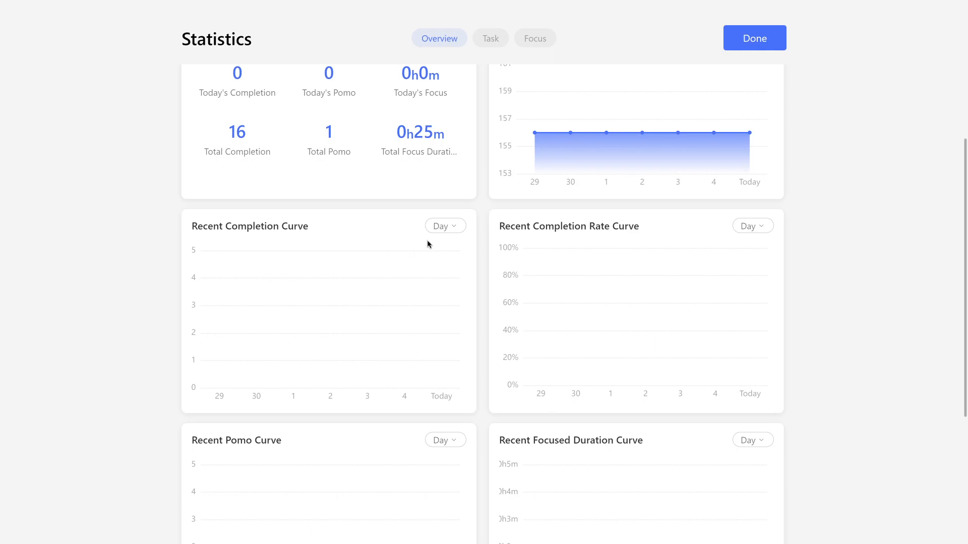
mouse_move(549, 235)
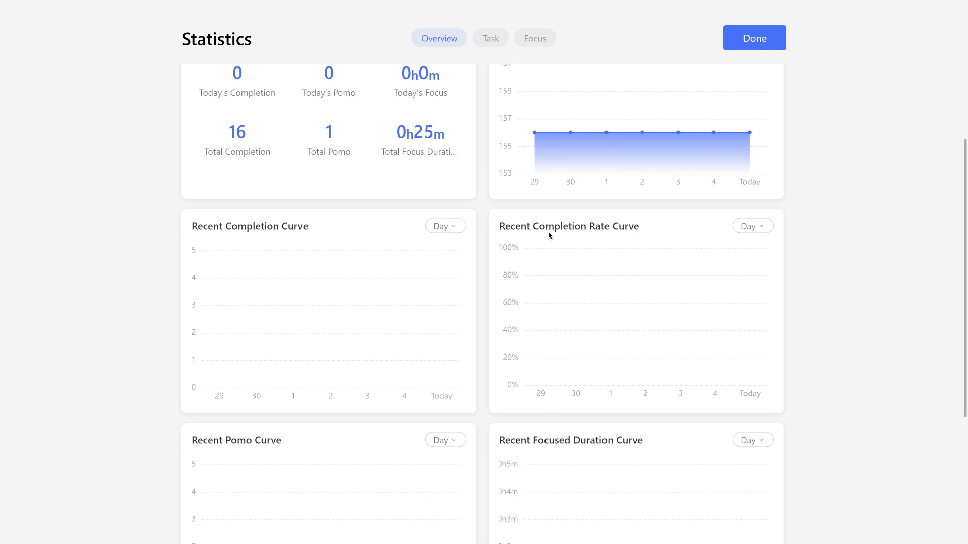
scroll("down", 3)
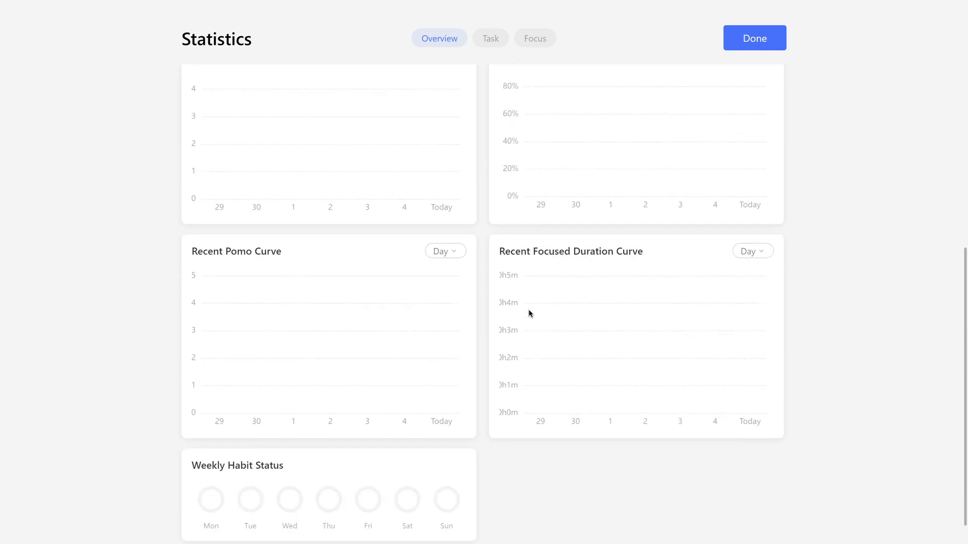
left_click(754, 38)
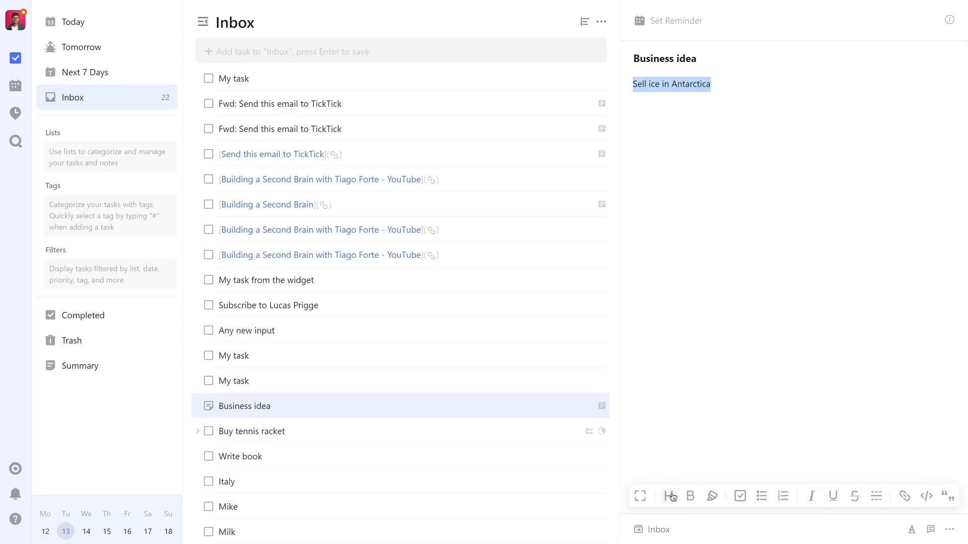
Format 'Sell ice in Antarctica' as a bold italic numbered heading and add inline code '<p>Text</p>'
left_click(690, 496)
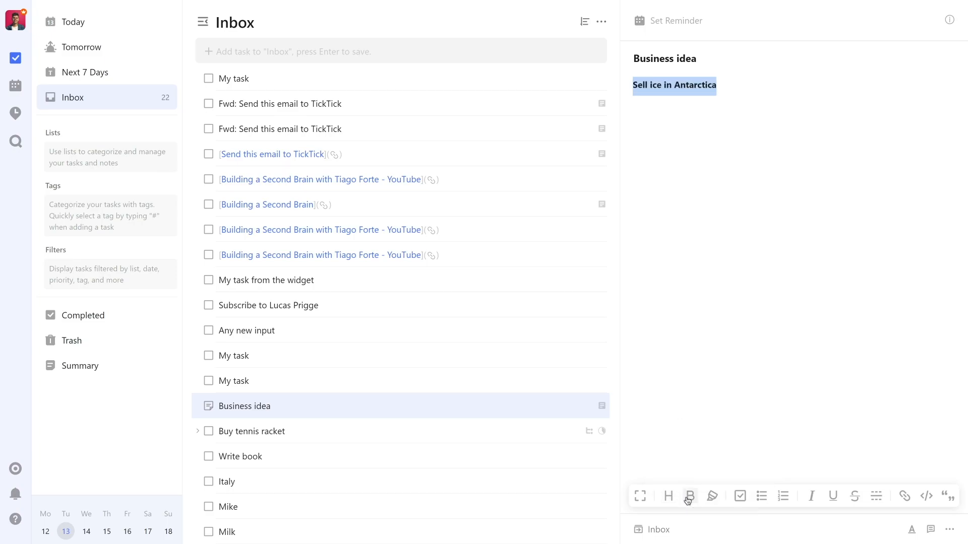
left_click(711, 496)
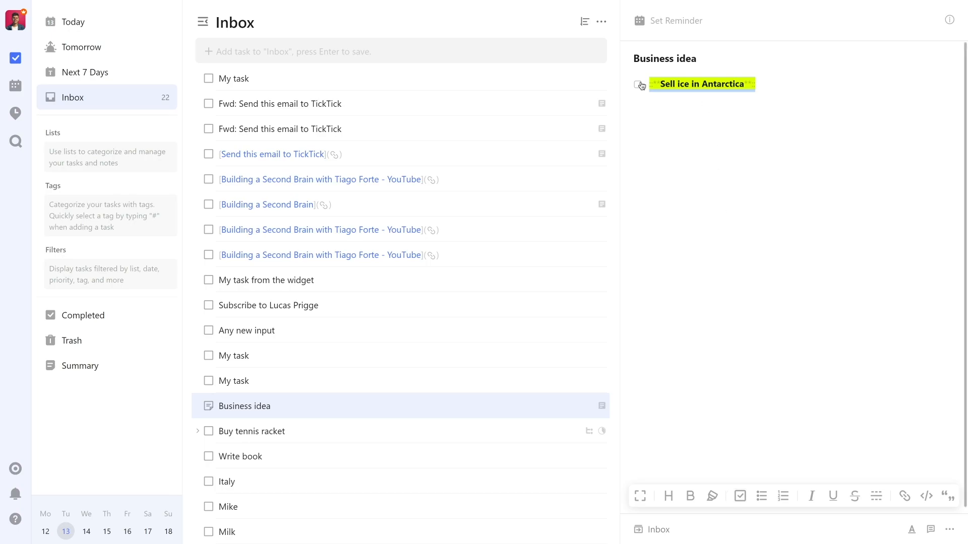
left_click(637, 85)
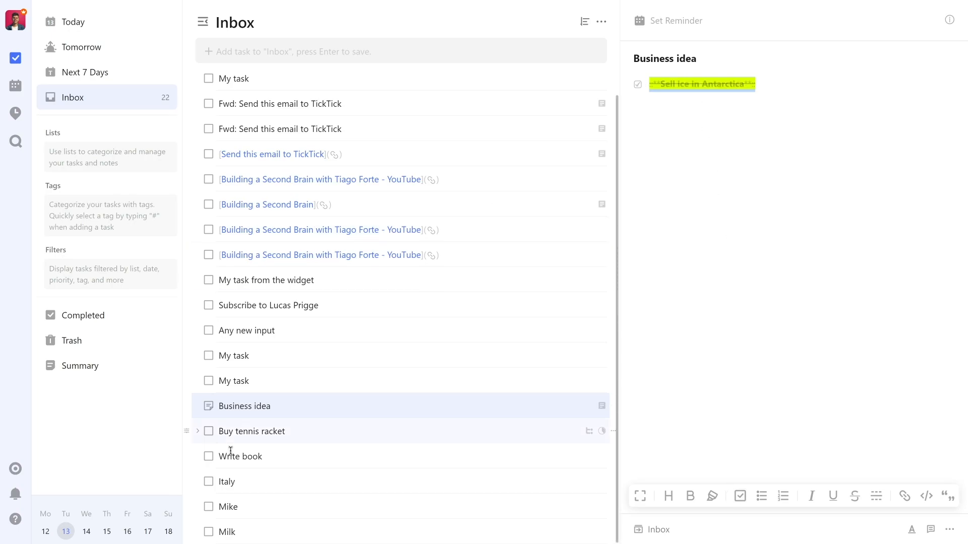
left_click(762, 496)
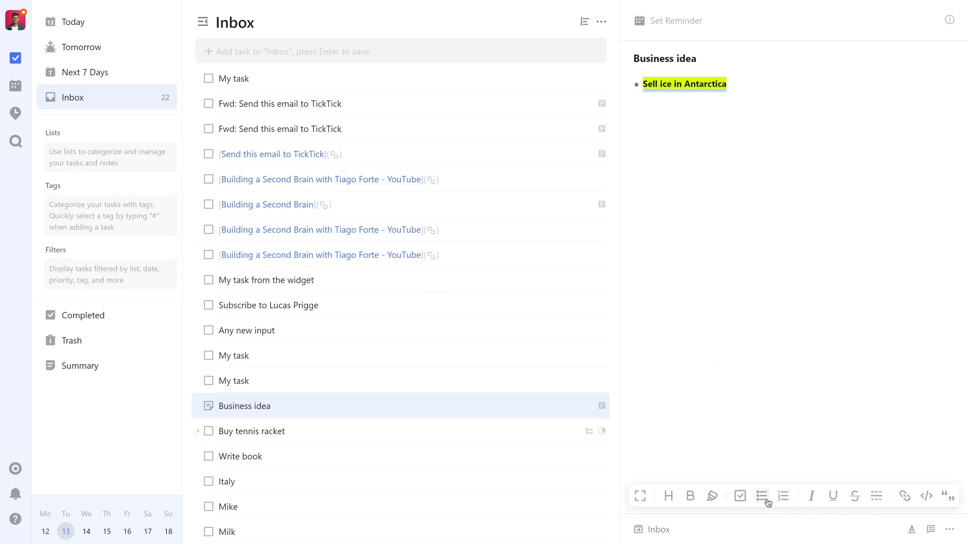
left_click(782, 496)
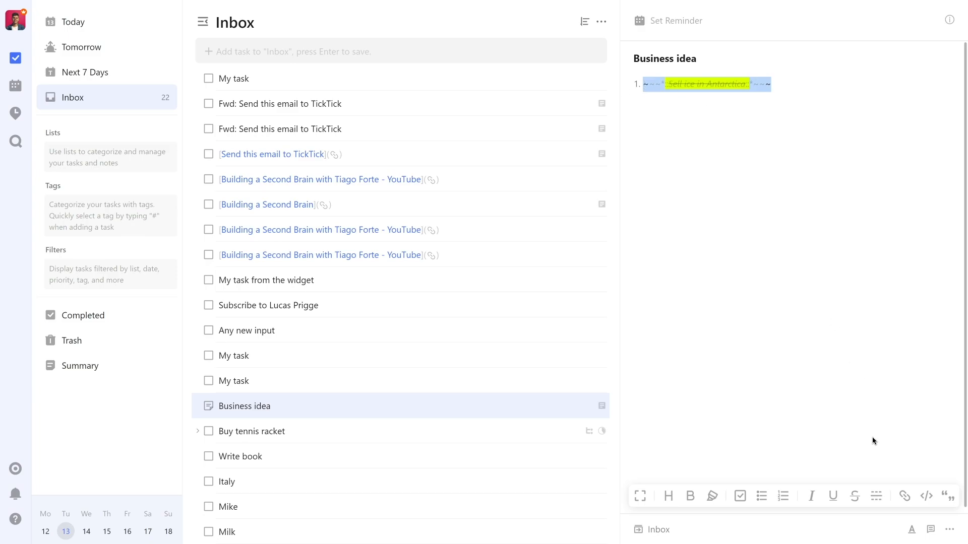
left_click(810, 496)
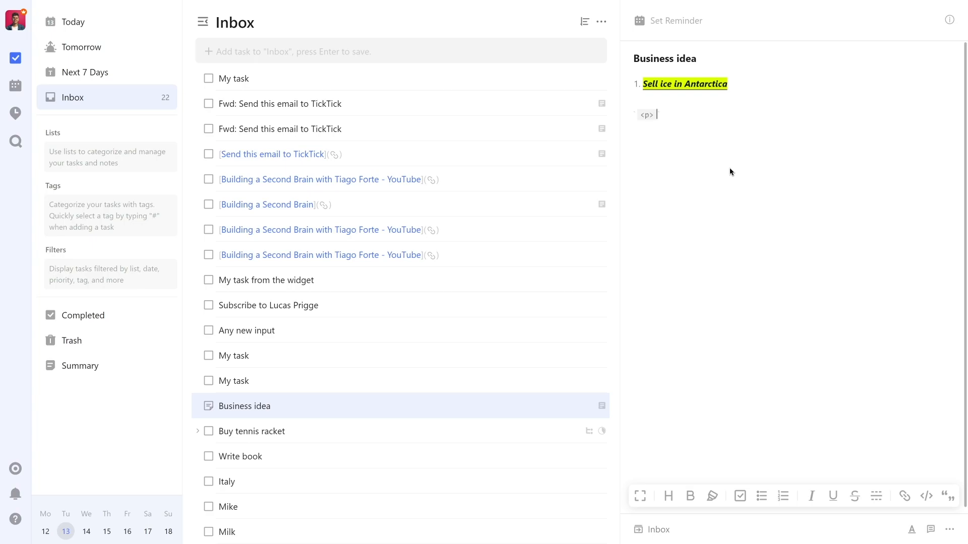
type("Text</p>`")
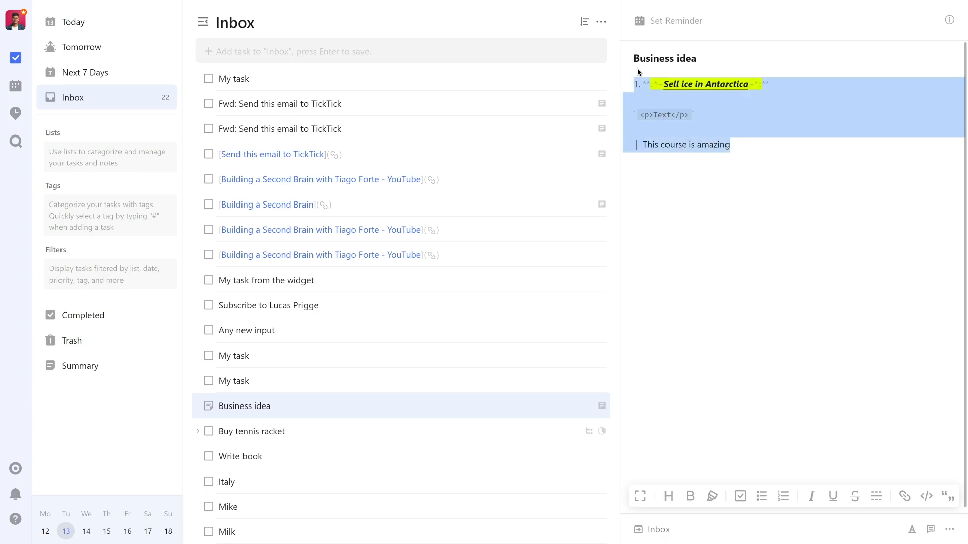
mouse_move(650, 70)
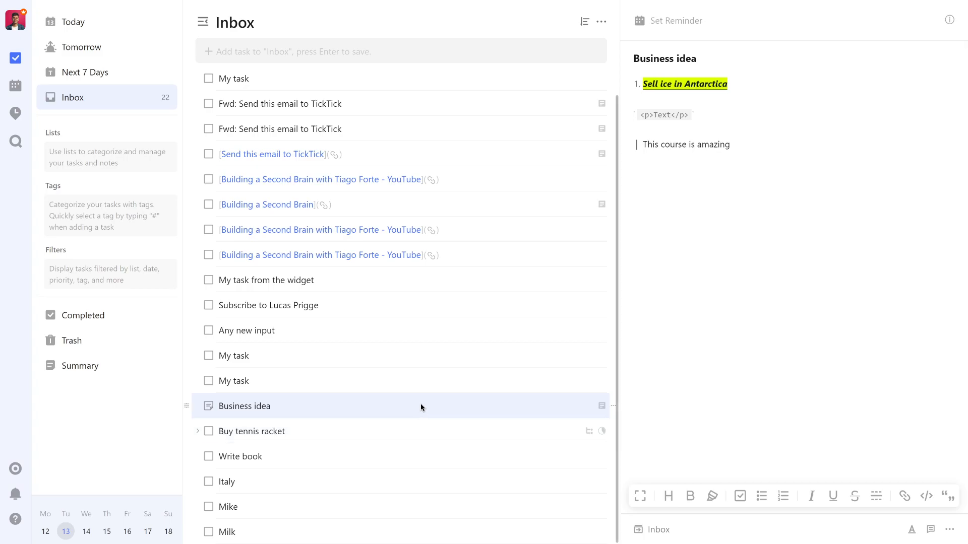
Convert the Business idea note into a task via its right-click menu
right_click(244, 405)
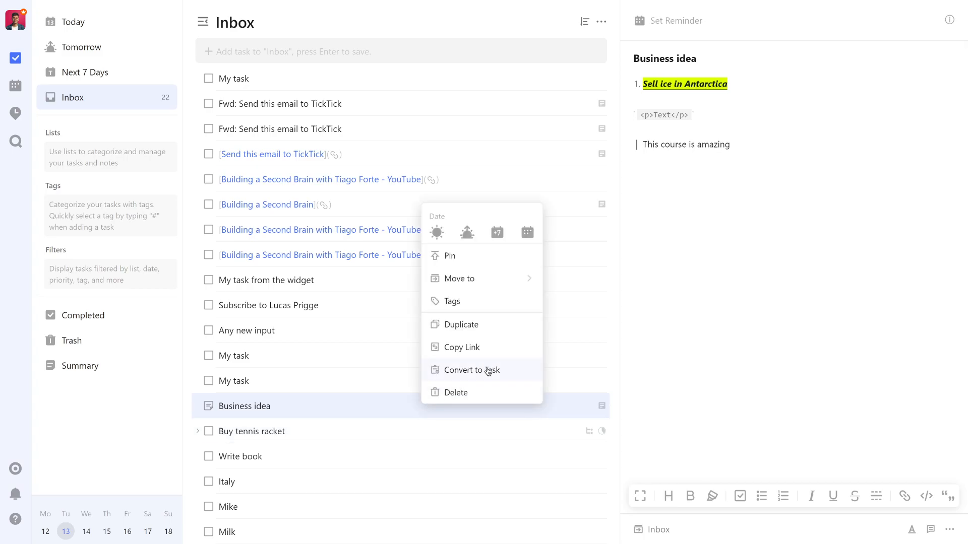
left_click(468, 370)
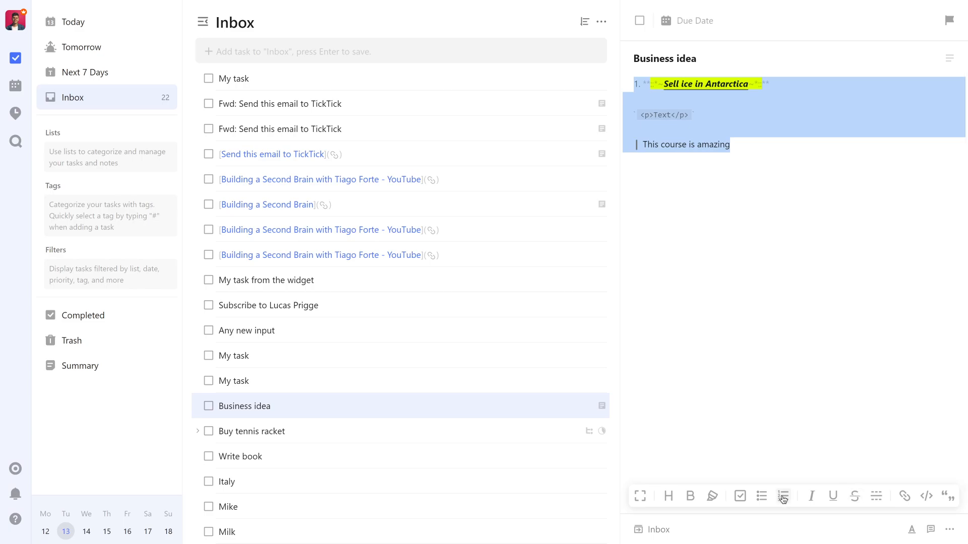
mouse_move(710, 496)
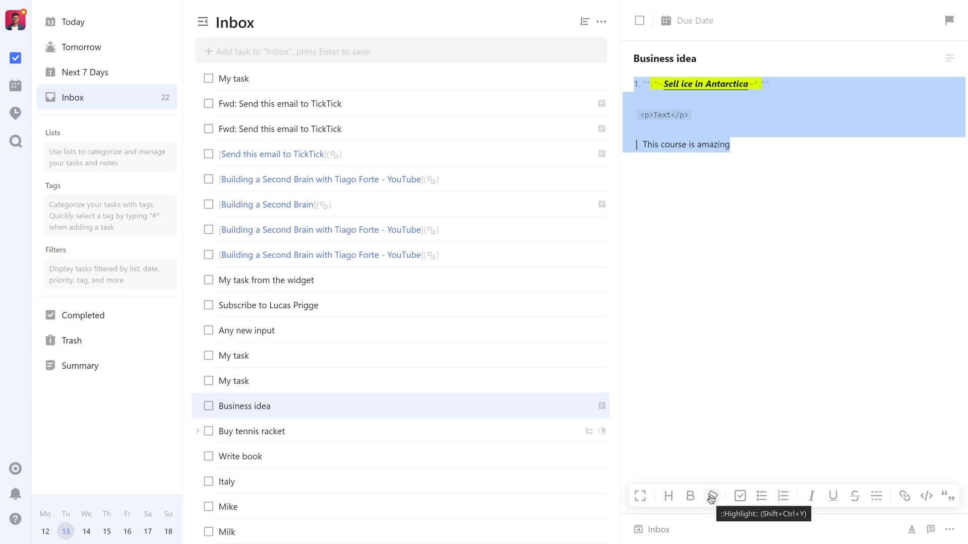
mouse_move(329, 410)
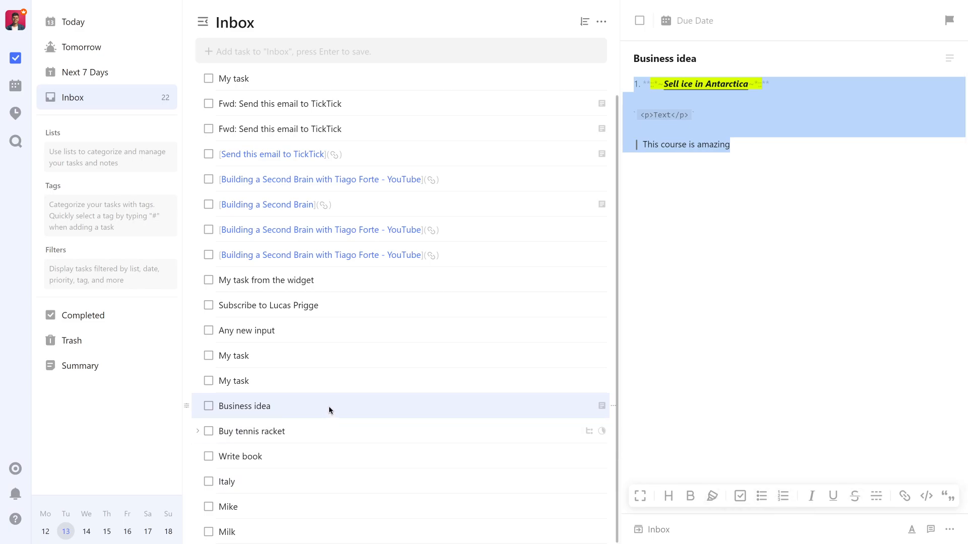
right_click(245, 406)
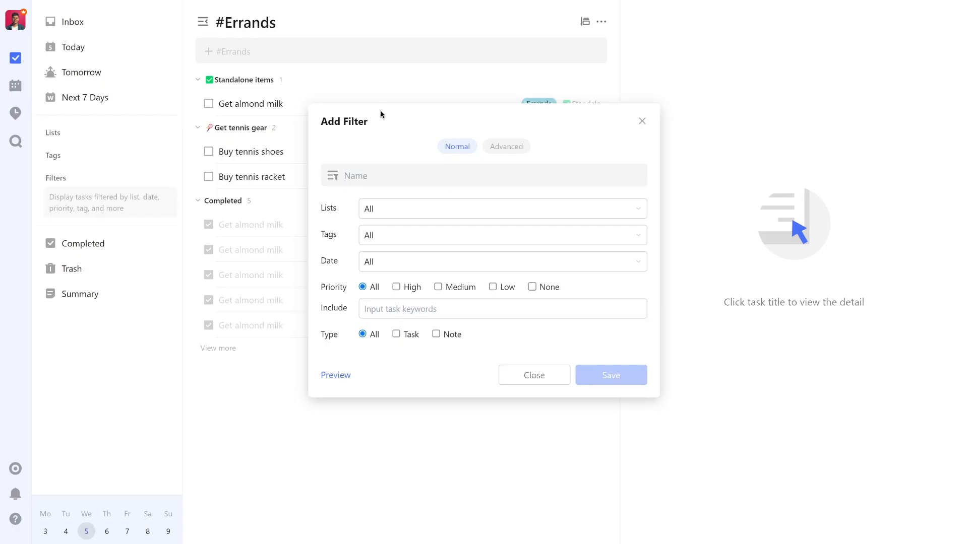
mouse_move(392, 122)
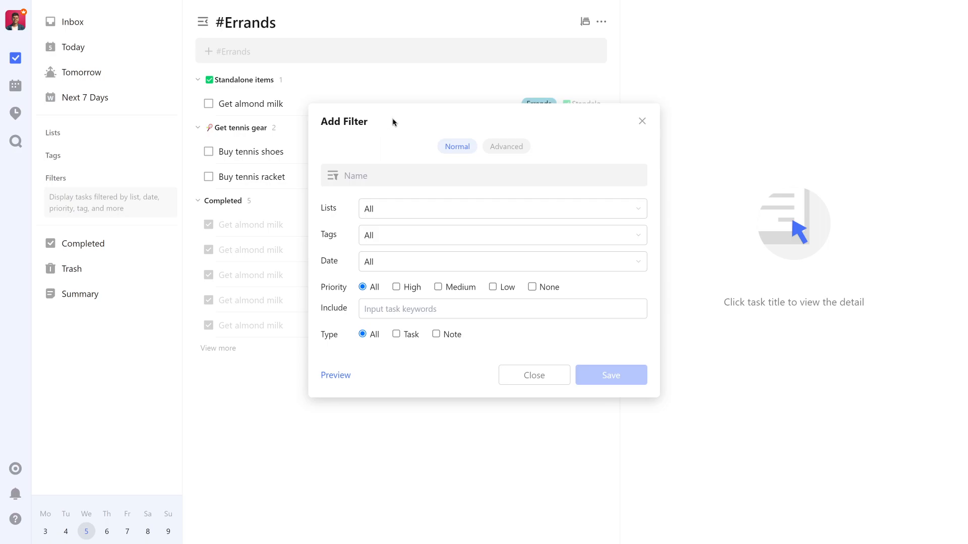
mouse_move(386, 138)
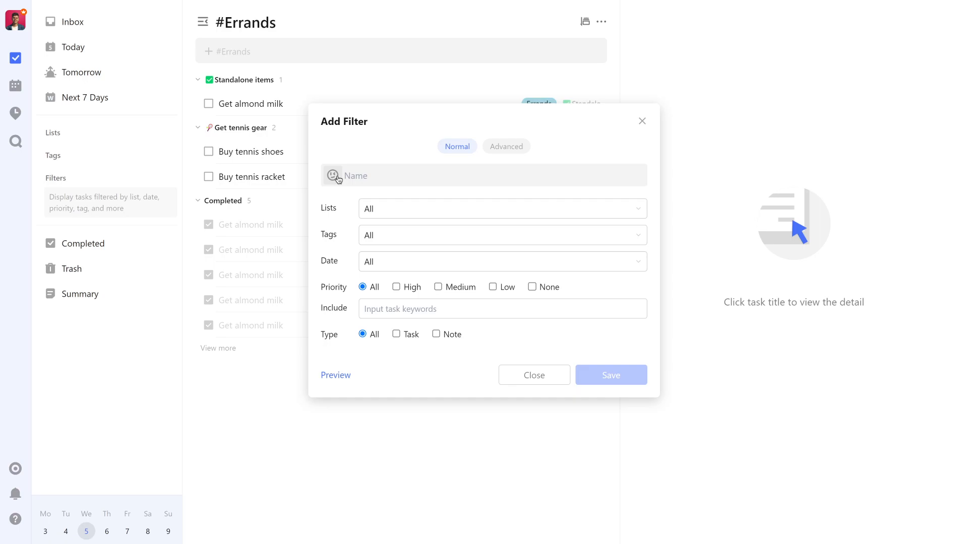
Give the new filter a laptop emoji and the name 'Laptop', leaving lists, tags and dates at All
left_click(334, 176)
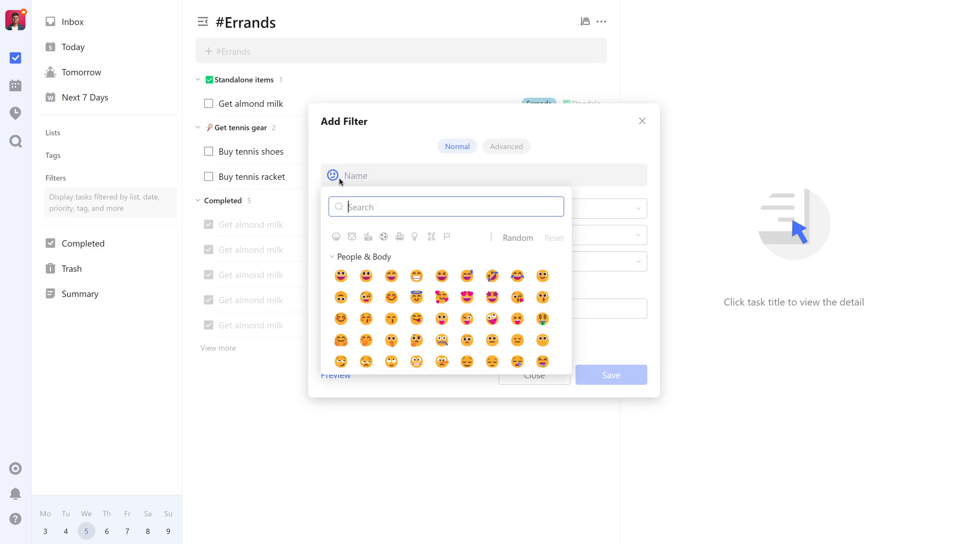
type("laptop")
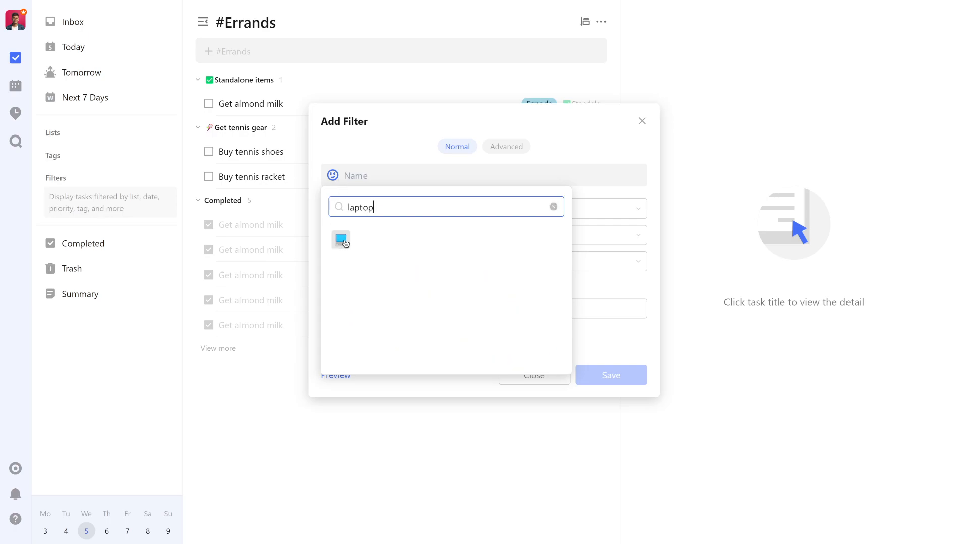
left_click(340, 240)
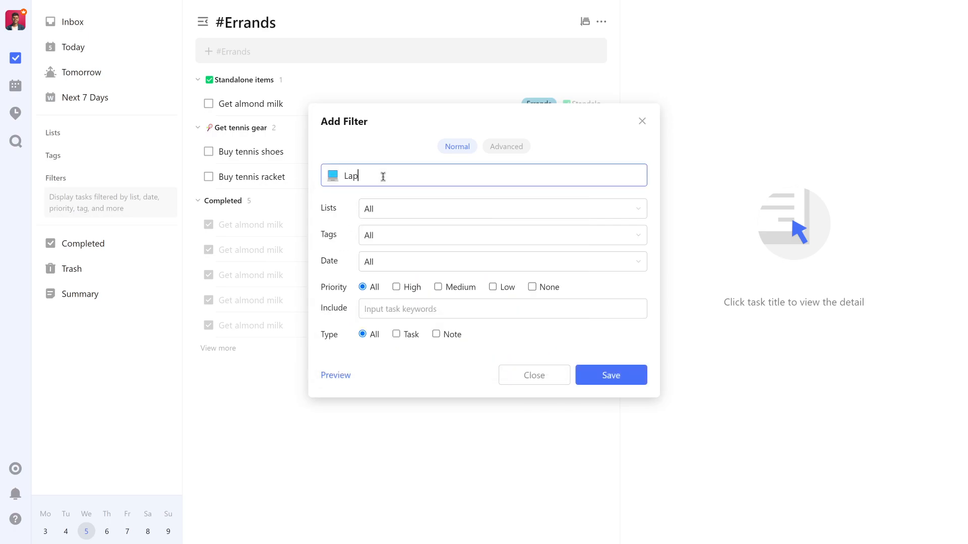
type("top")
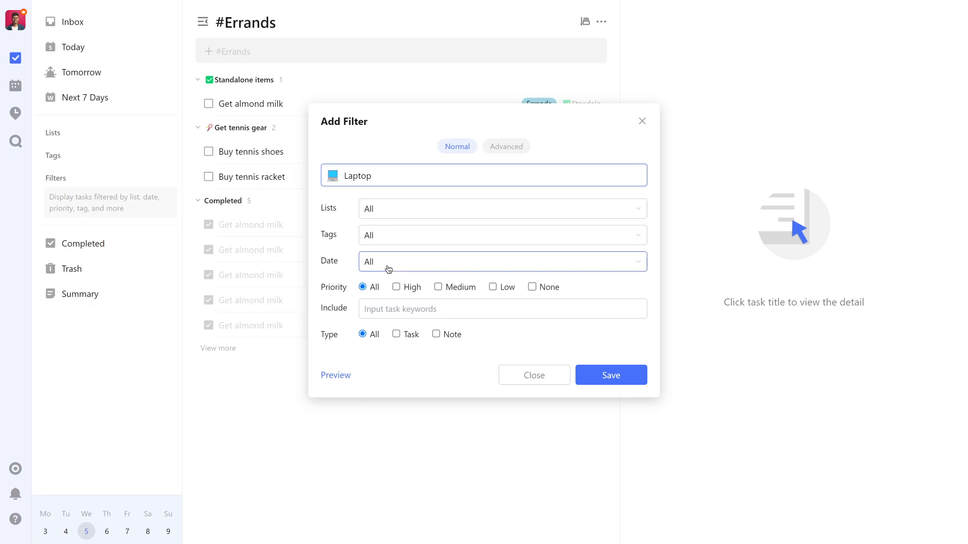
left_click(501, 208)
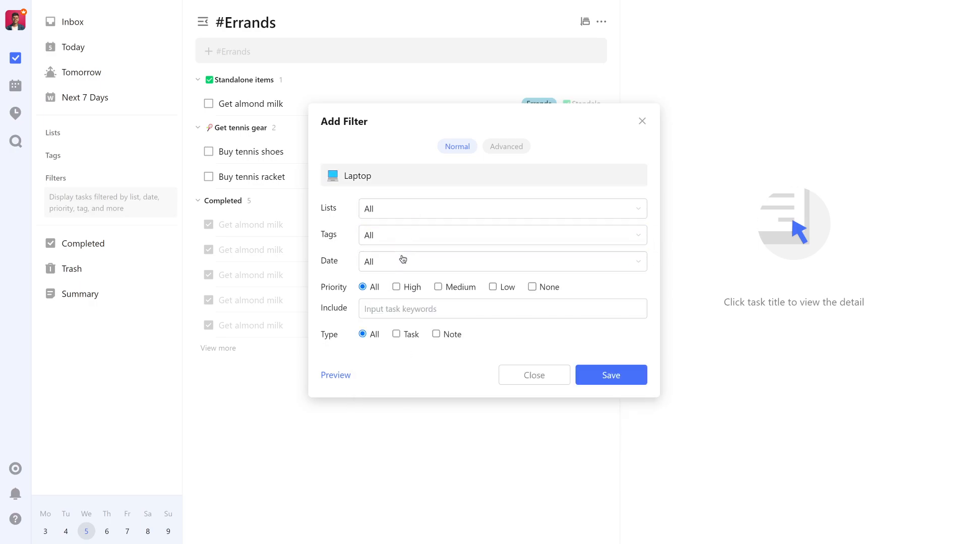
right_click(76, 200)
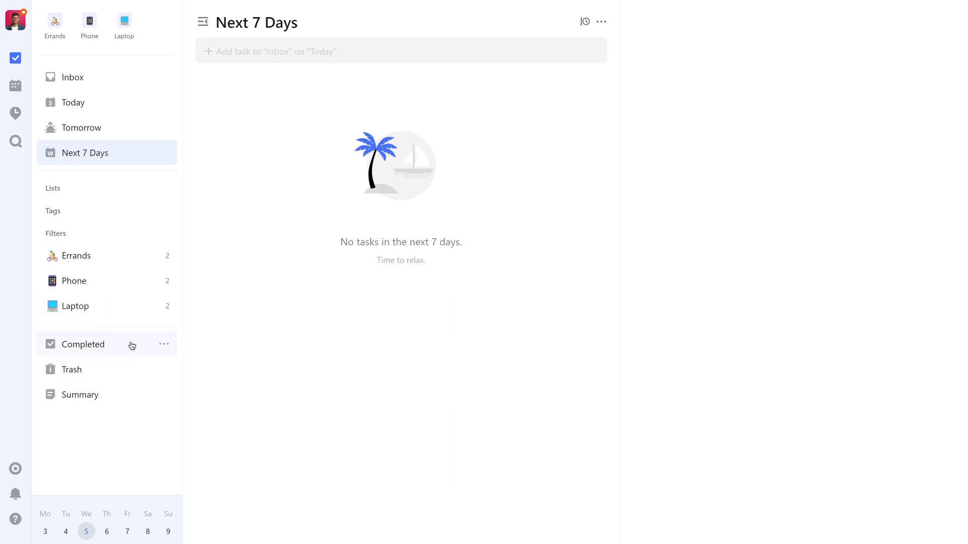
mouse_move(212, 327)
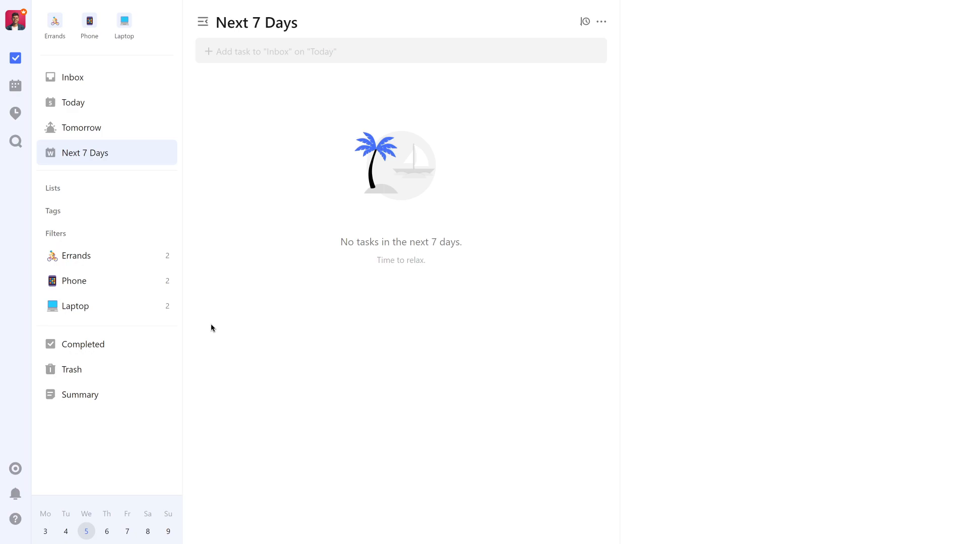
mouse_move(123, 21)
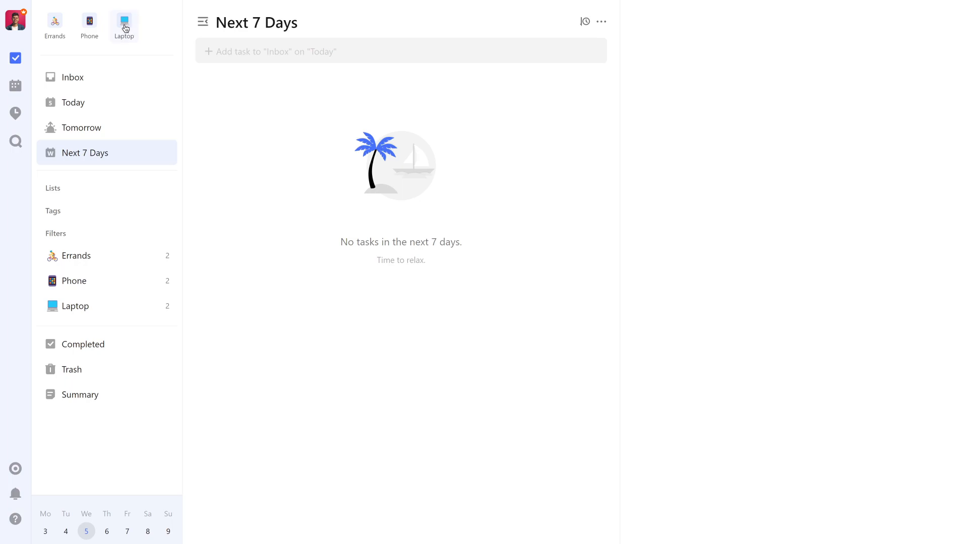
View the two tasks matching the pinned Laptop filter
left_click(75, 306)
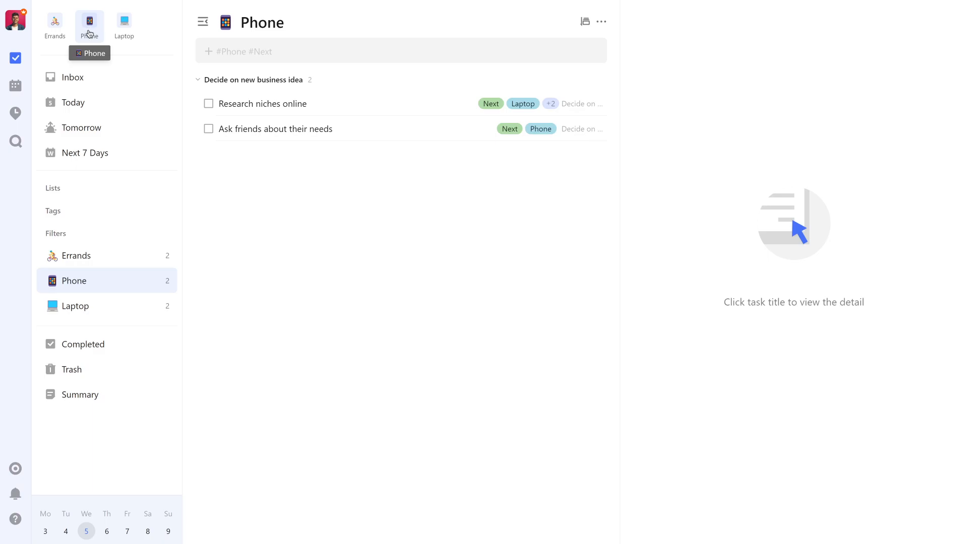
mouse_move(123, 22)
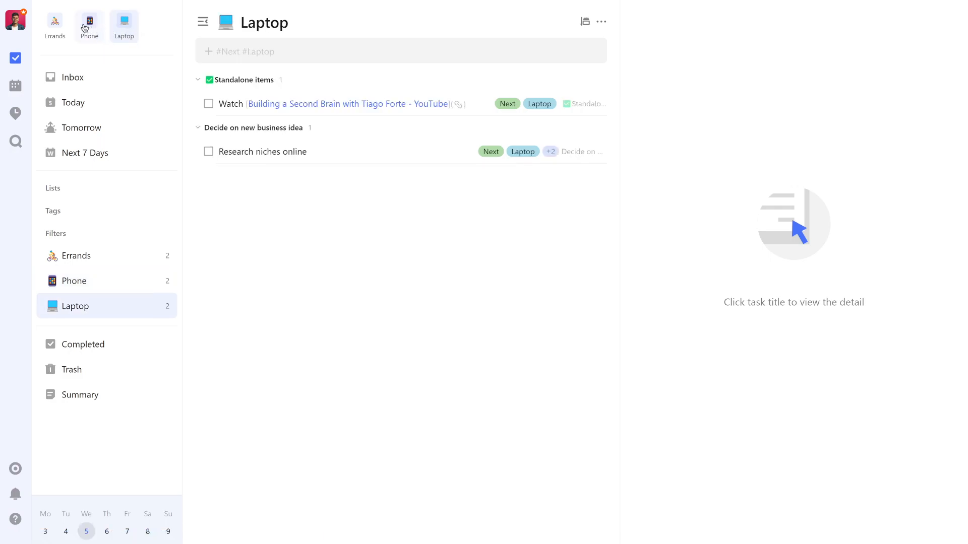
mouse_move(88, 25)
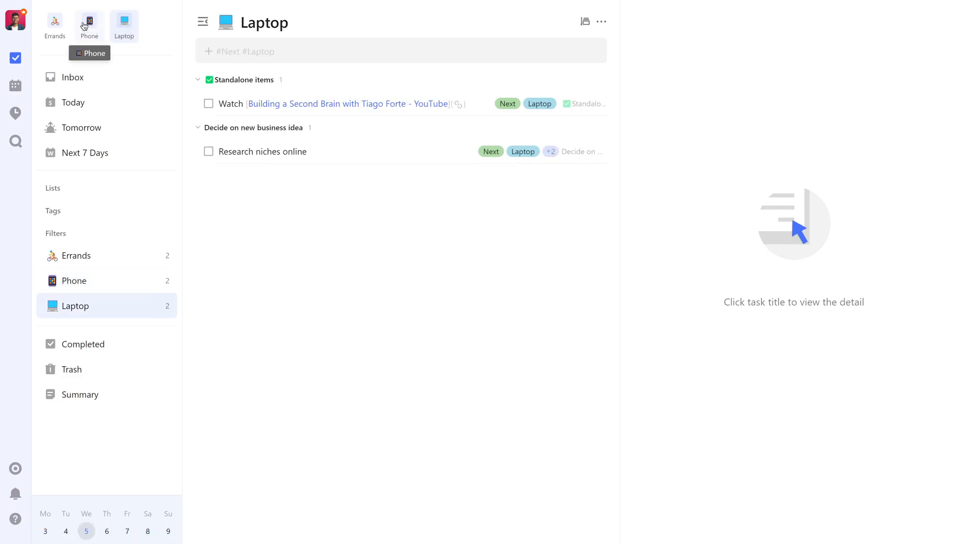
Switch to the Today view showing the Brush teeth habit and overdue errand
left_click(72, 102)
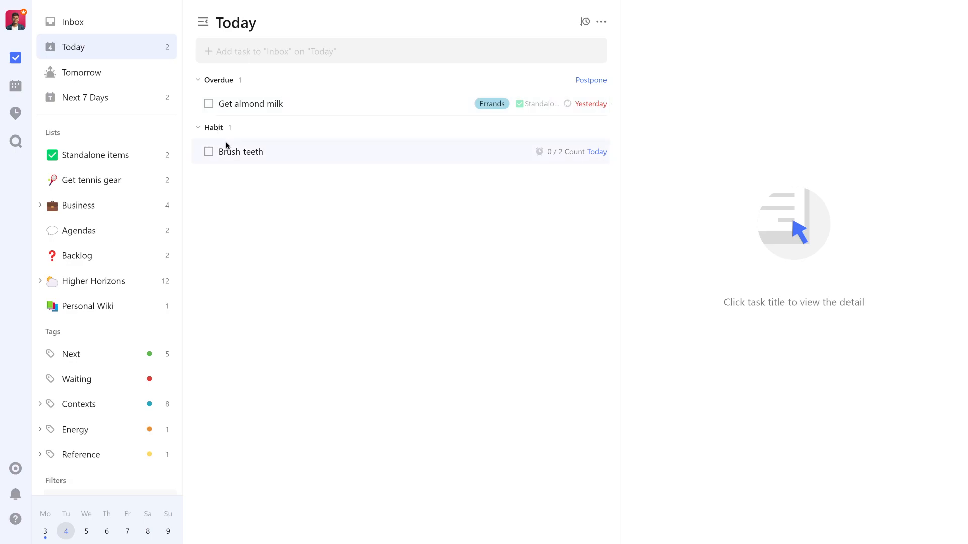
mouse_move(562, 158)
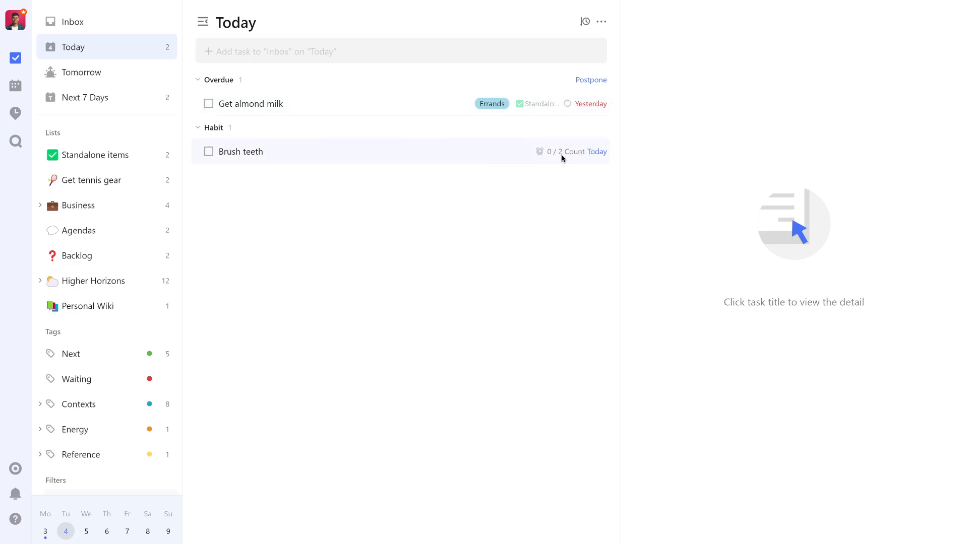
mouse_move(552, 155)
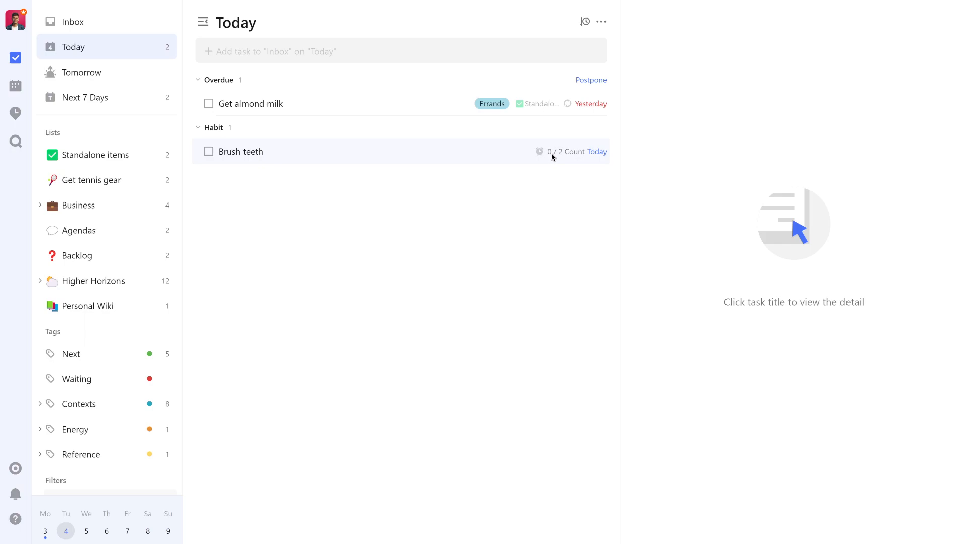
mouse_move(213, 154)
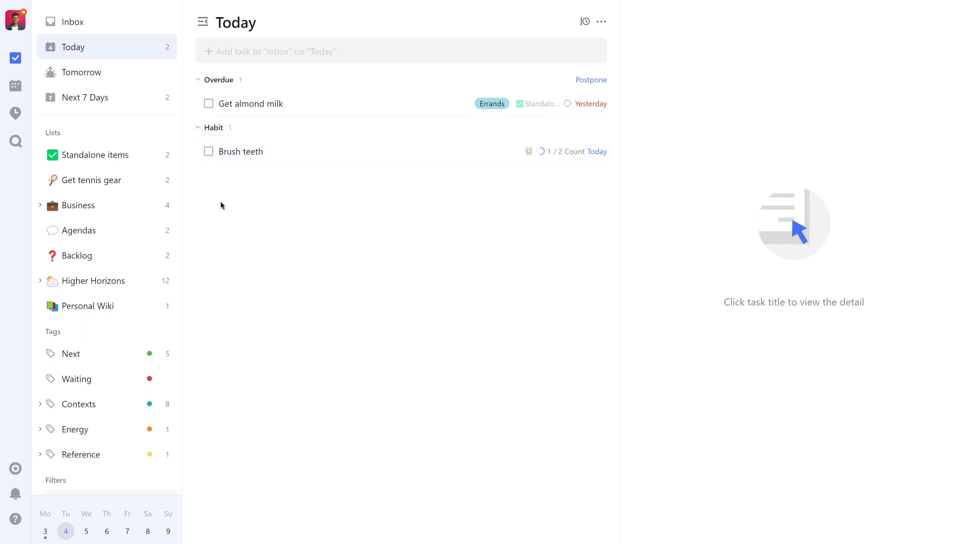
mouse_move(538, 151)
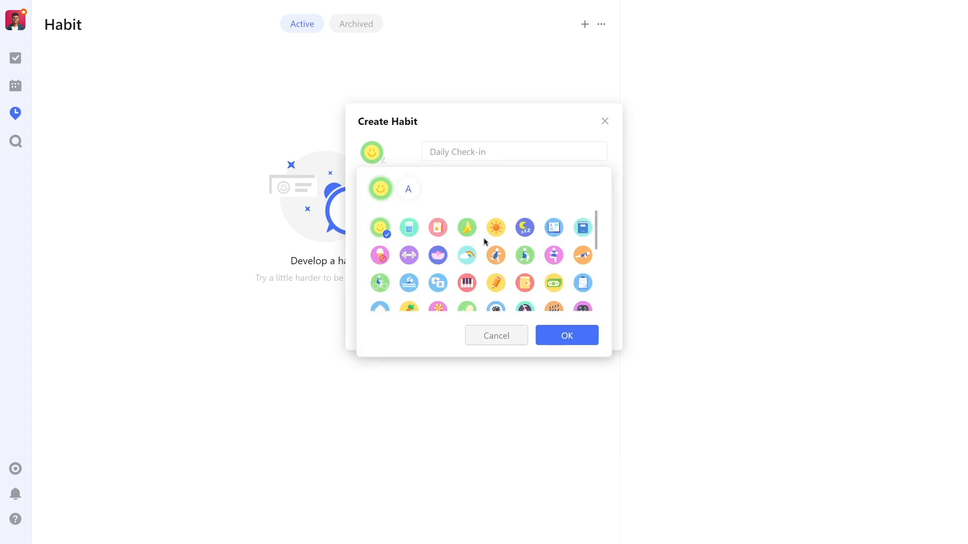
Choose the tooth icon for Brush teeth and browse the Daily, days-per-week and interval frequency options
scroll("down", 3)
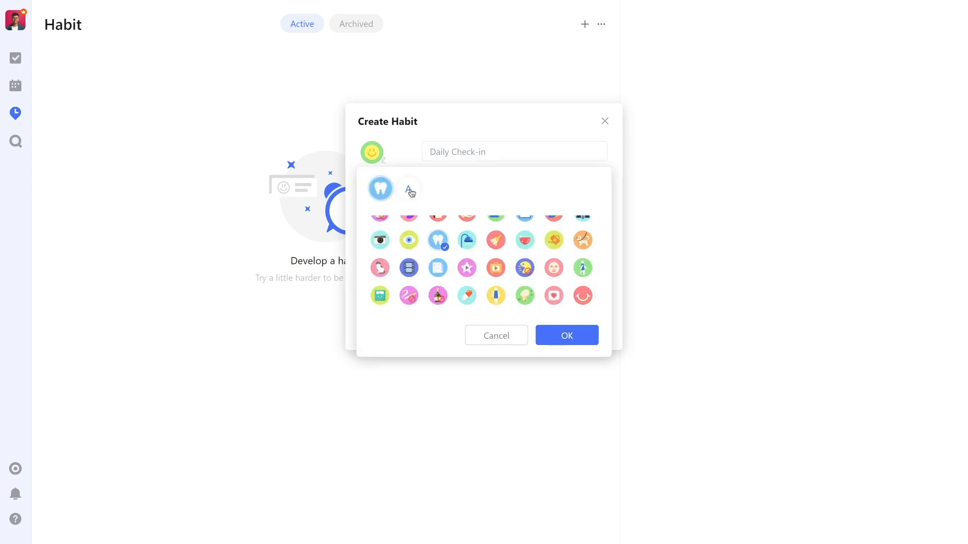
left_click(380, 188)
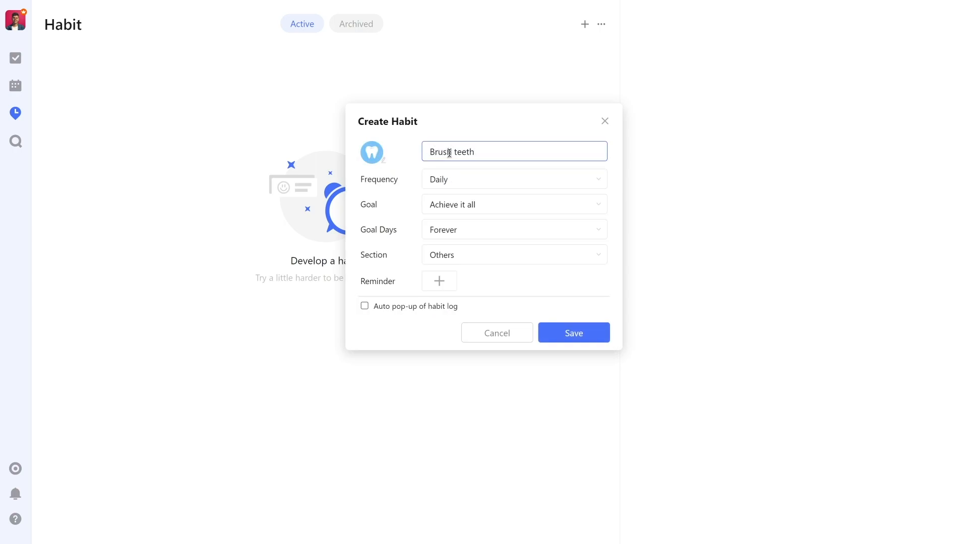
left_click(513, 180)
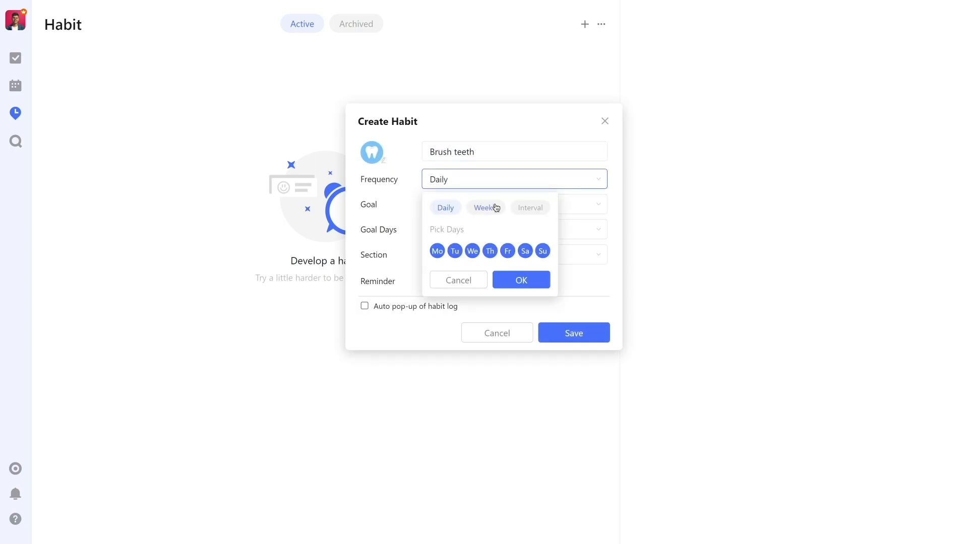
left_click(485, 208)
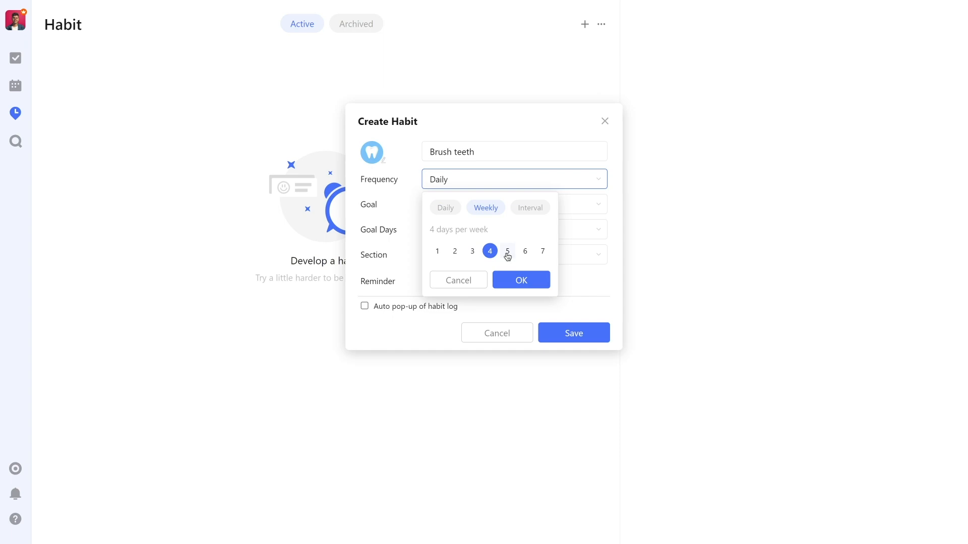
left_click(529, 208)
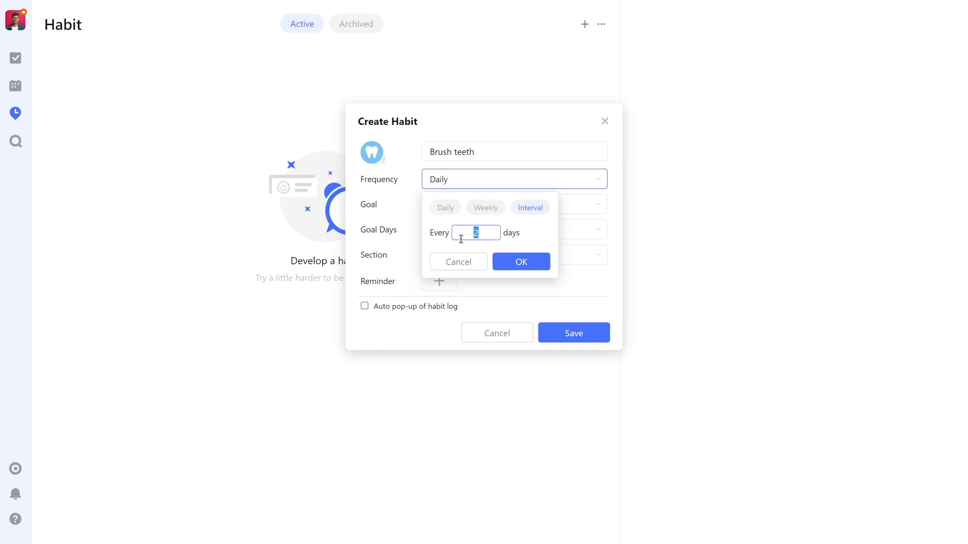
left_click(444, 208)
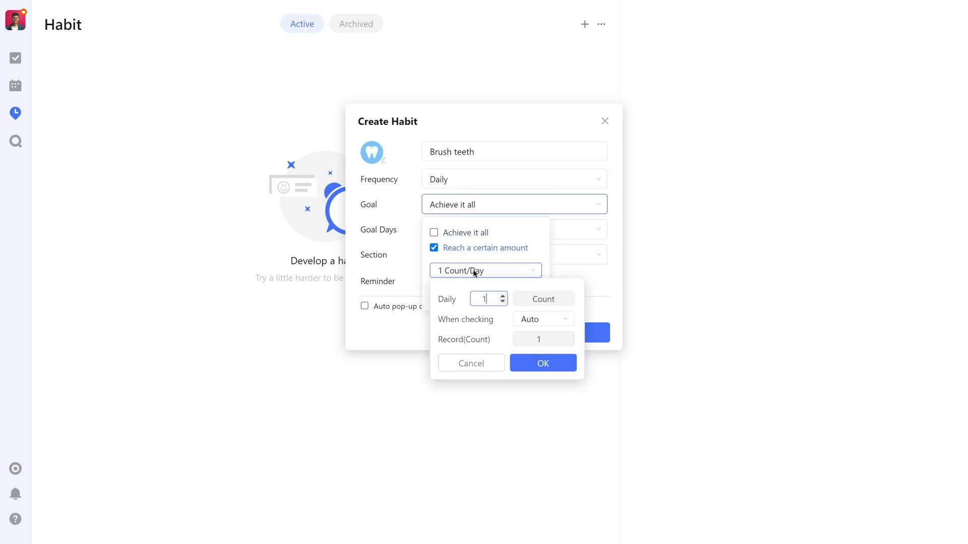
Set the habit goal to Reach a certain amount, 2 Count per Day
left_click(502, 295)
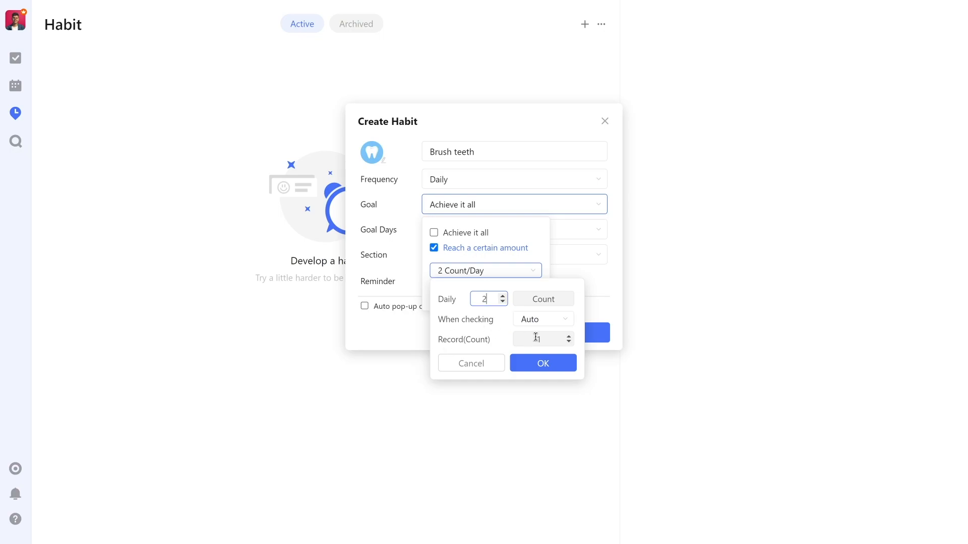
left_click(538, 339)
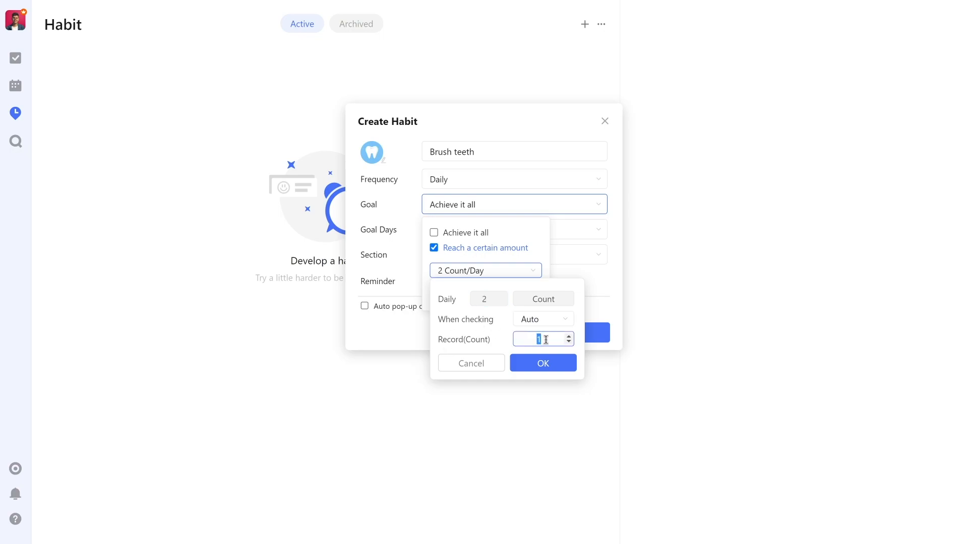
left_click(542, 363)
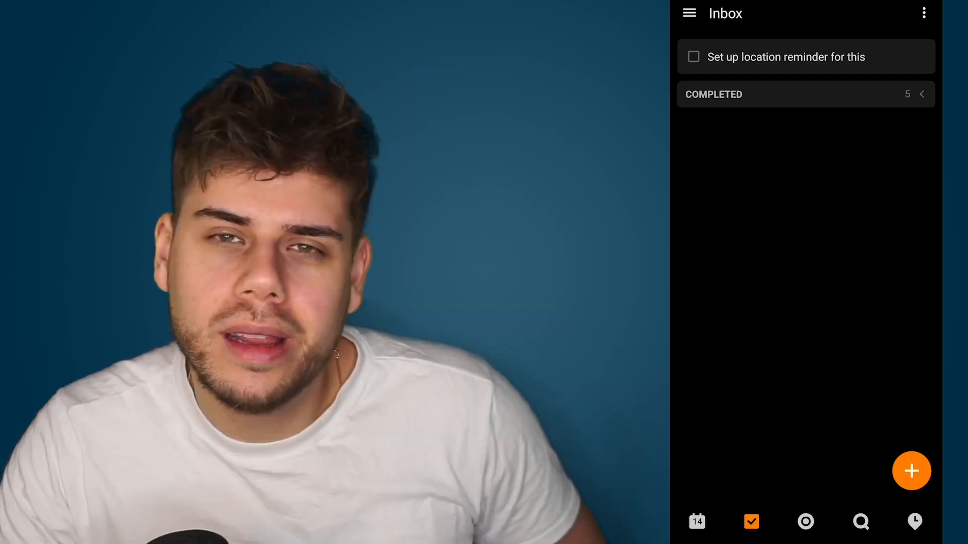
Add a location reminder to the task: remind me when I arrive in London, UK
left_click(784, 56)
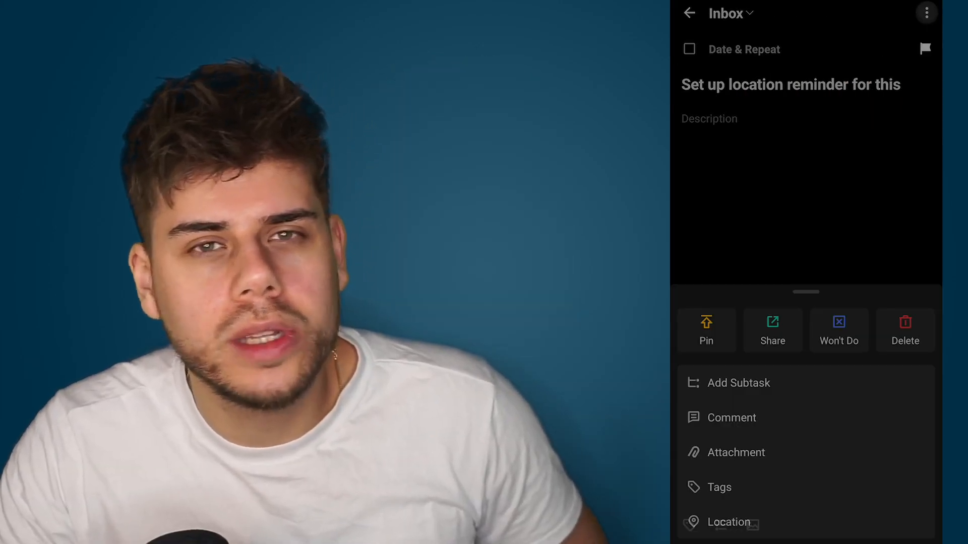
left_click(729, 522)
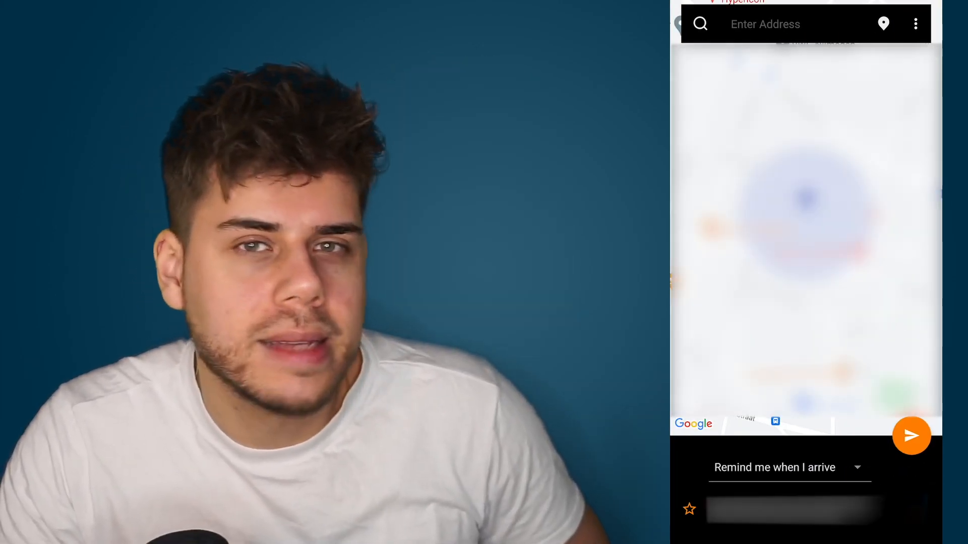
left_click(790, 25)
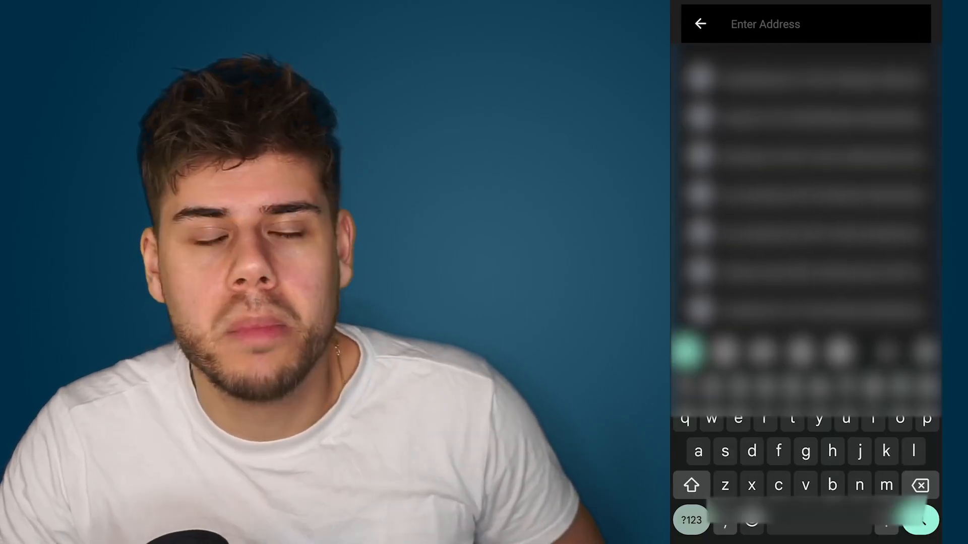
type("london")
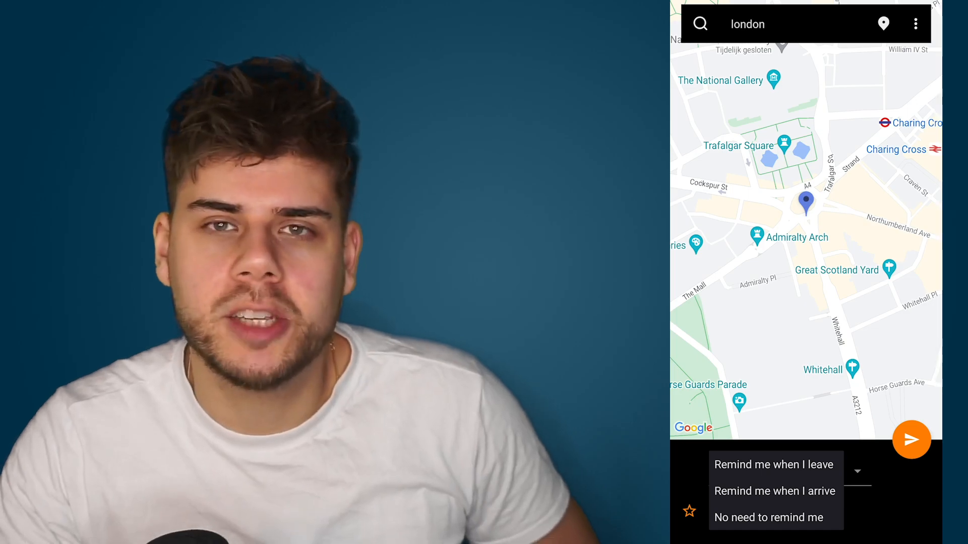
left_click(774, 491)
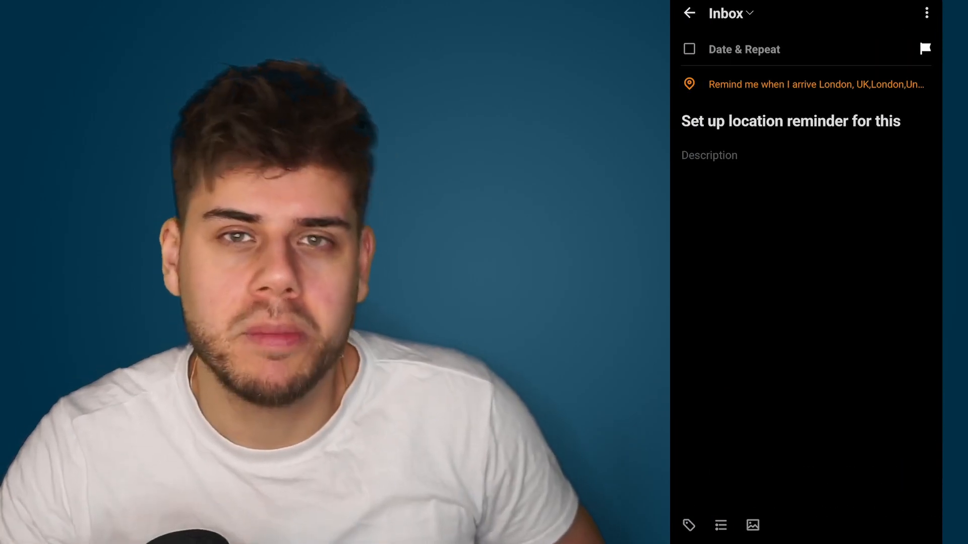